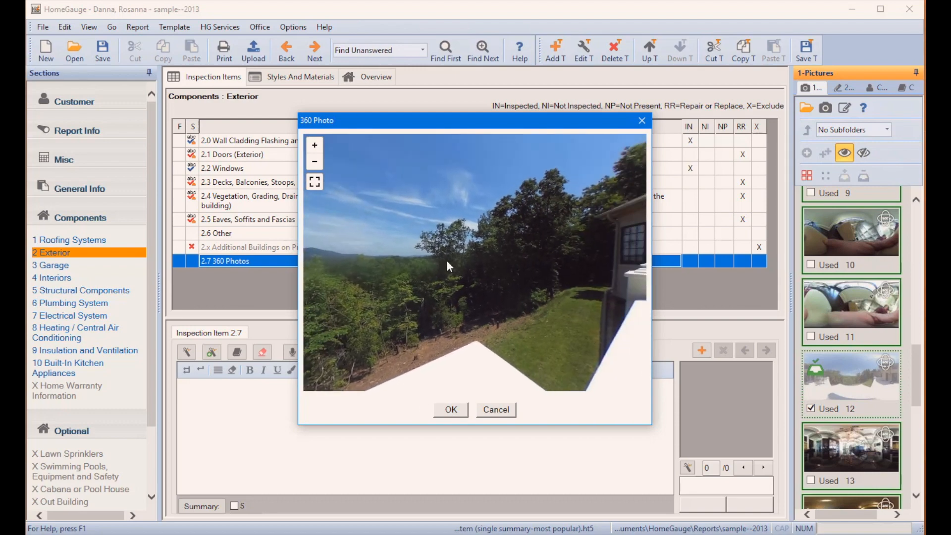
Pan the 360 photos from the hillside view to the house and front yard
{"action": "left_click_drag", "start_coordinate": [449, 267], "coordinate": [558, 227]}
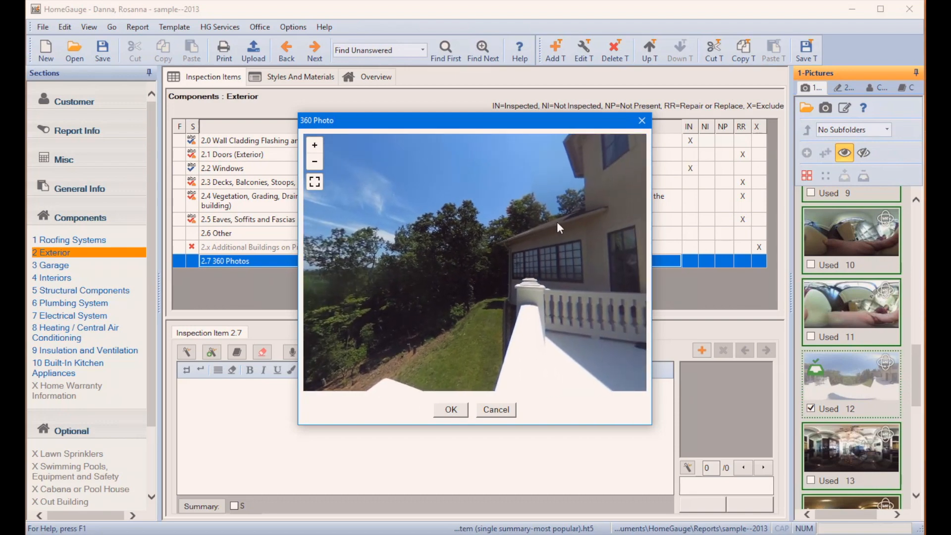
{"action": "left_click", "coordinate": [55, 277]}
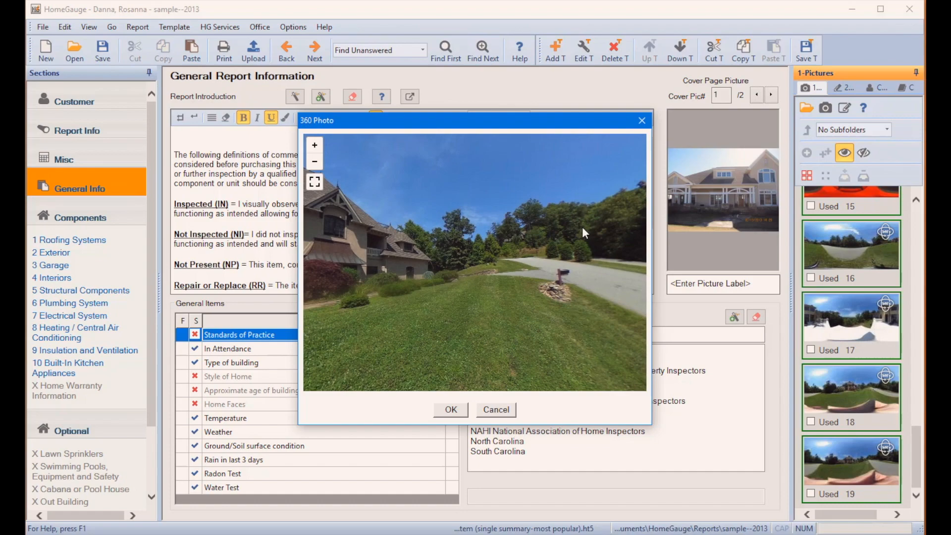
{"action": "left_click_drag", "start_coordinate": [582, 233], "coordinate": [570, 261]}
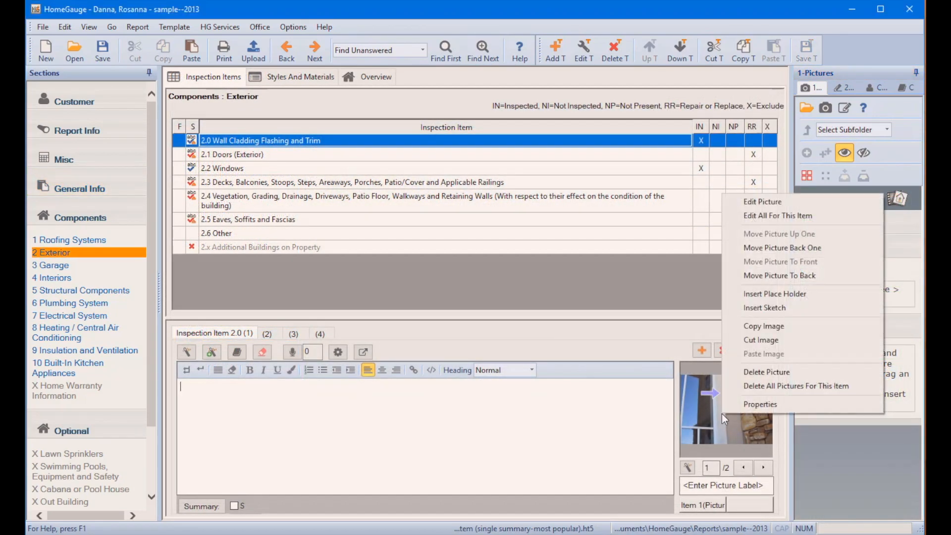
{"action": "mouse_move", "coordinate": [762, 201]}
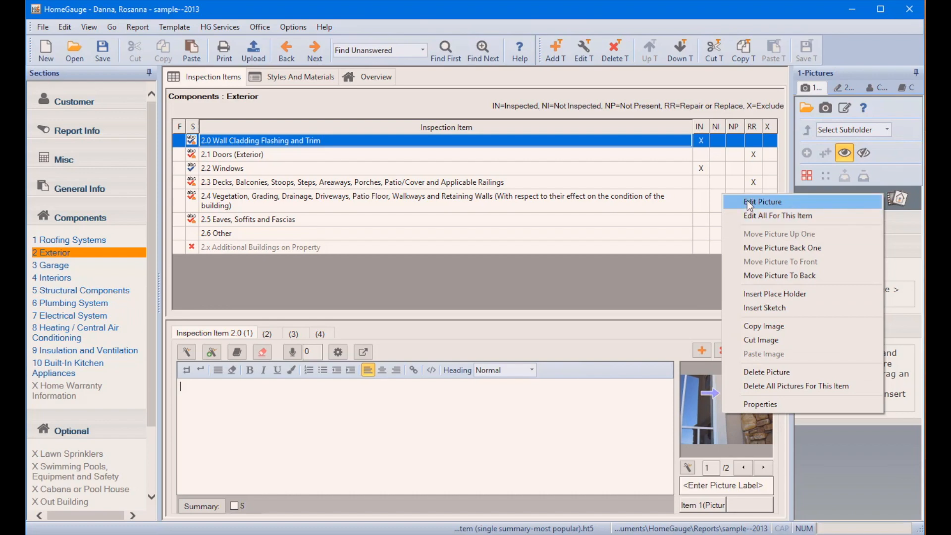
Edit the wall cladding photo and begin typing 'Some hairline cr' in the comment box
{"action": "left_click", "coordinate": [762, 202]}
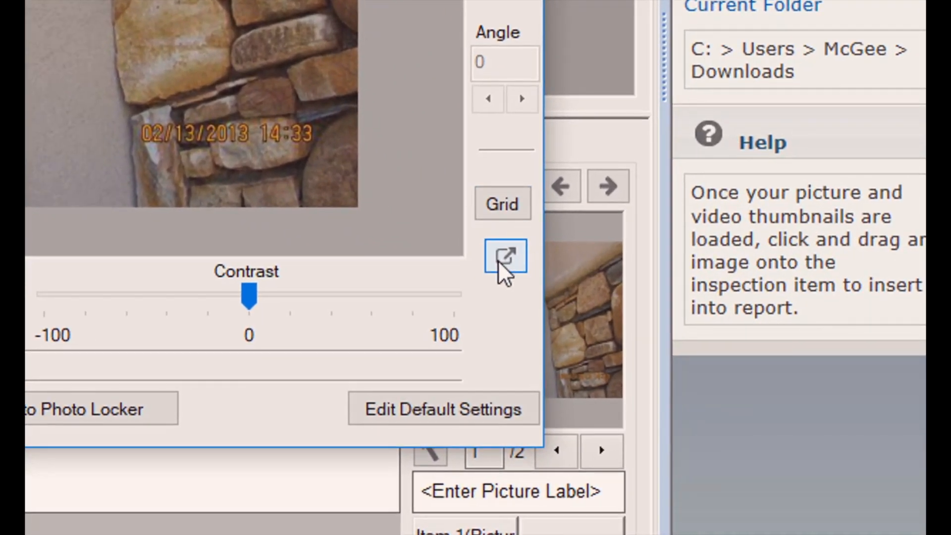
{"action": "left_click", "coordinate": [505, 254]}
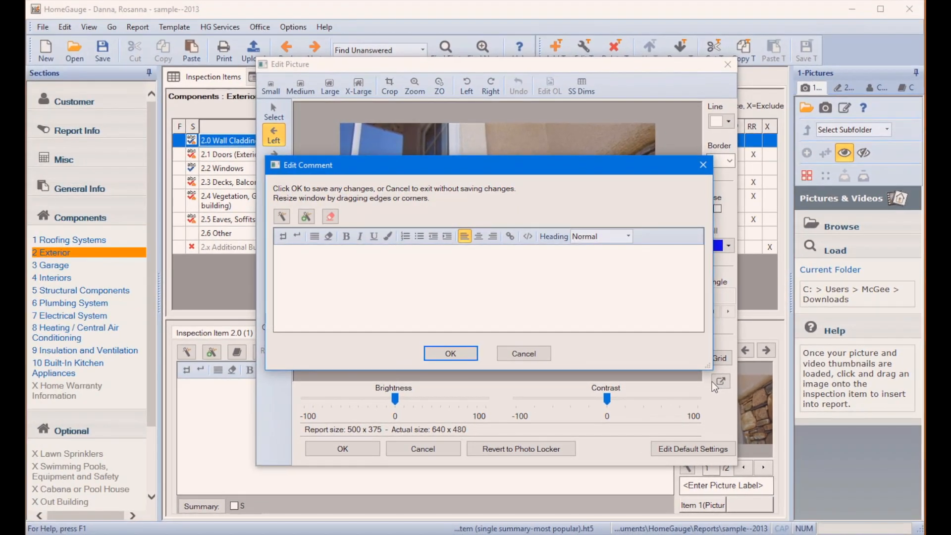
{"action": "type", "text": "Some"}
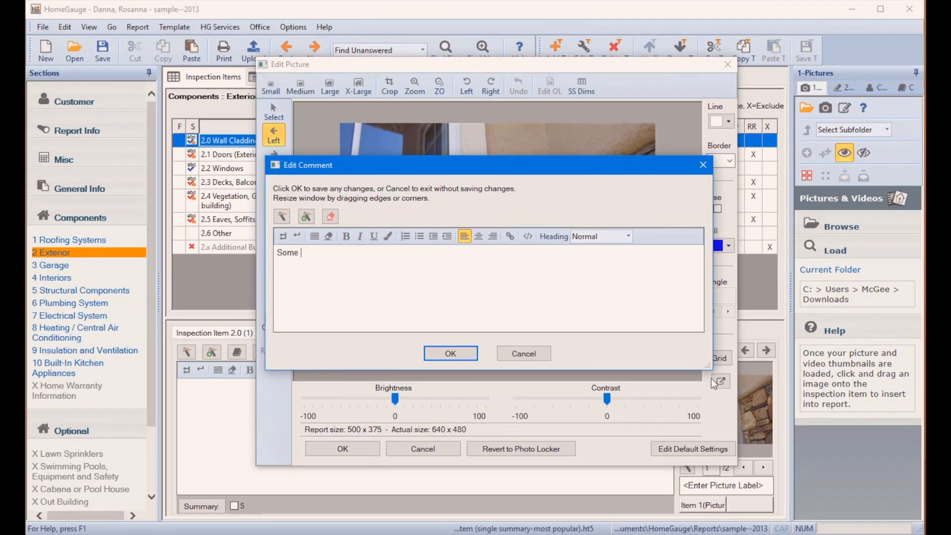
{"action": "type", "text": "hairline cr"}
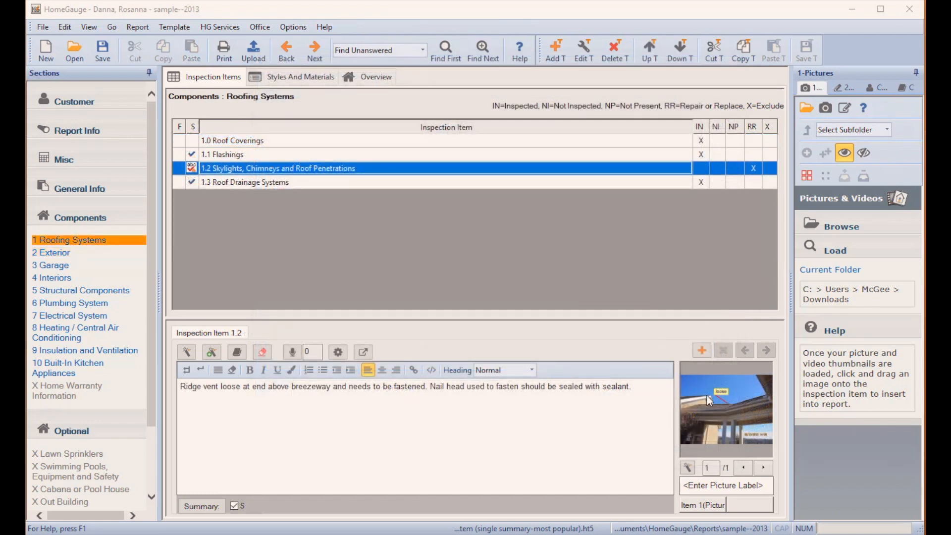
Edit the ridge vent roof photo and drag its zoom circle to the lower left
{"action": "right_click", "coordinate": [726, 409]}
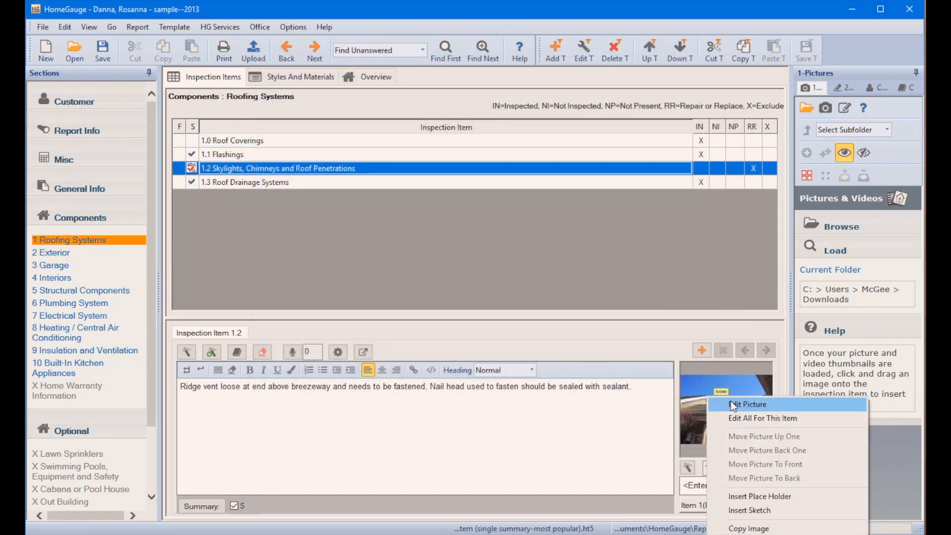
{"action": "left_click", "coordinate": [747, 404]}
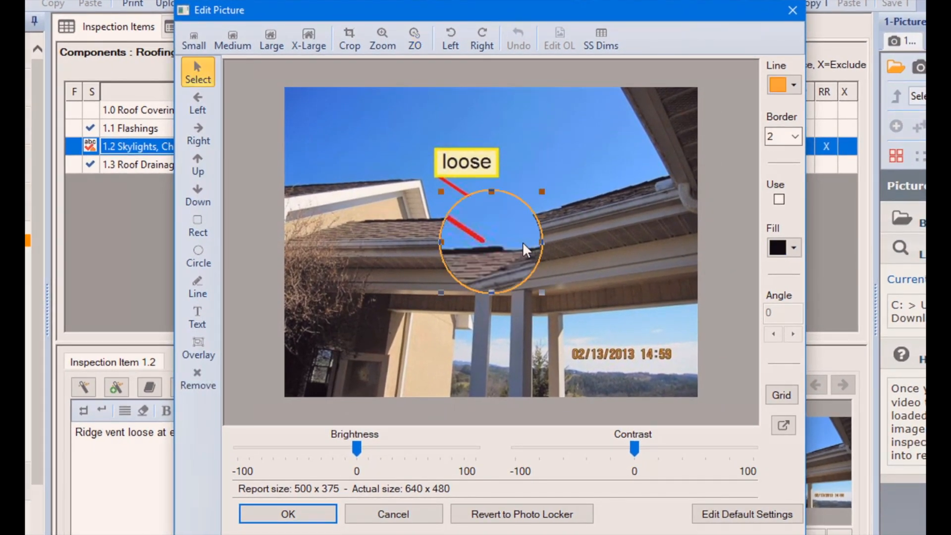
{"action": "left_click_drag", "start_coordinate": [491, 243], "coordinate": [370, 315]}
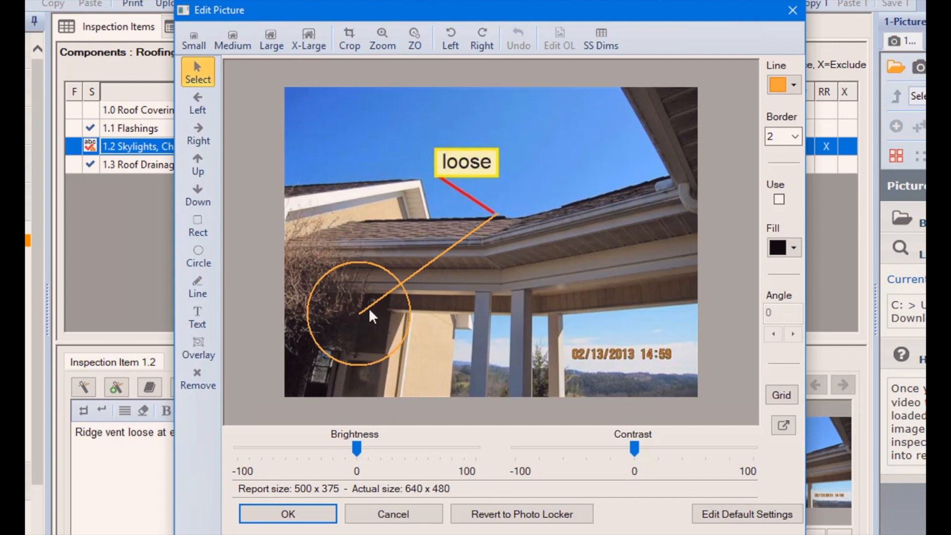